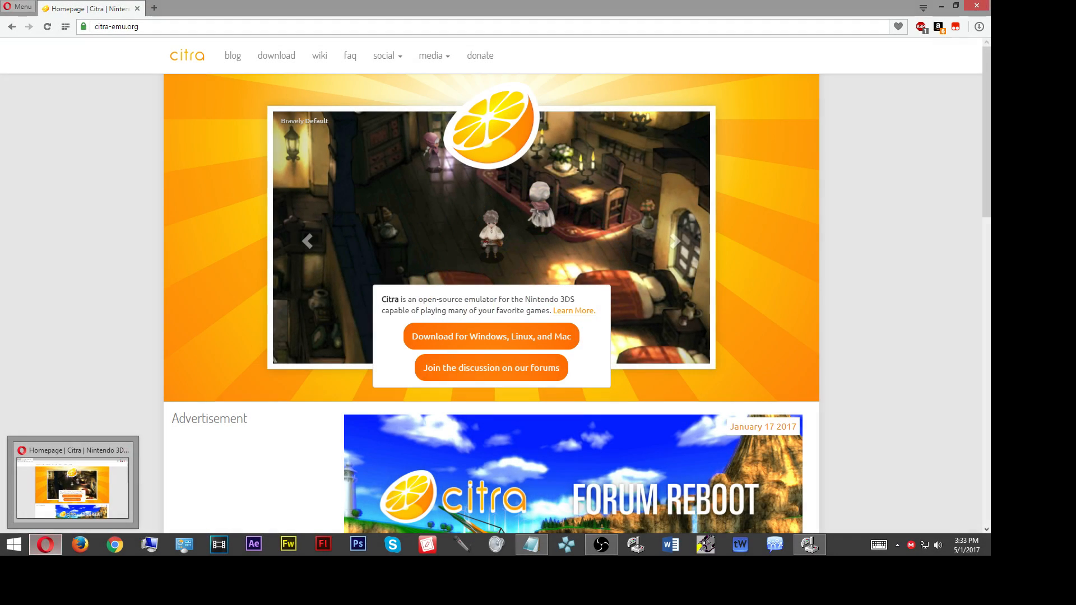
Step: Launch citra-qt from the Citra Emulator folder so the Citra Nightly window appears
click(673, 241)
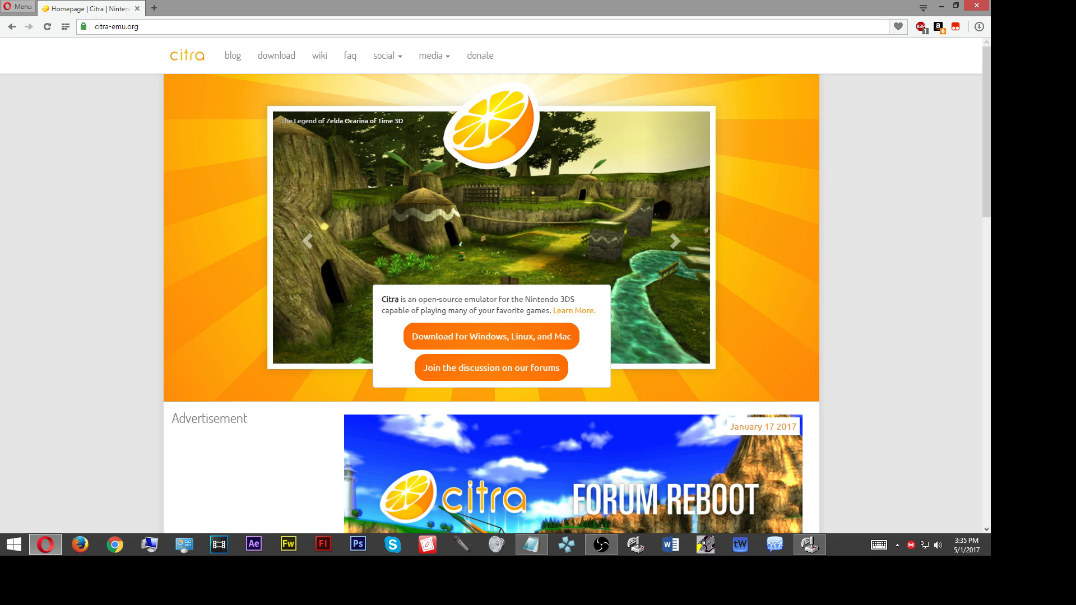
click(674, 241)
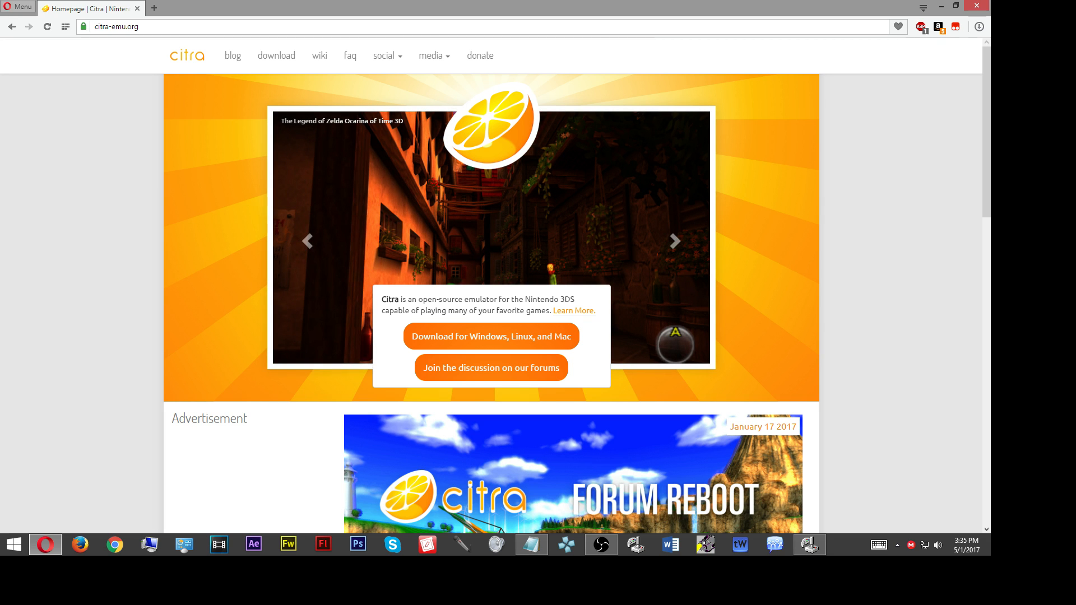
click(673, 240)
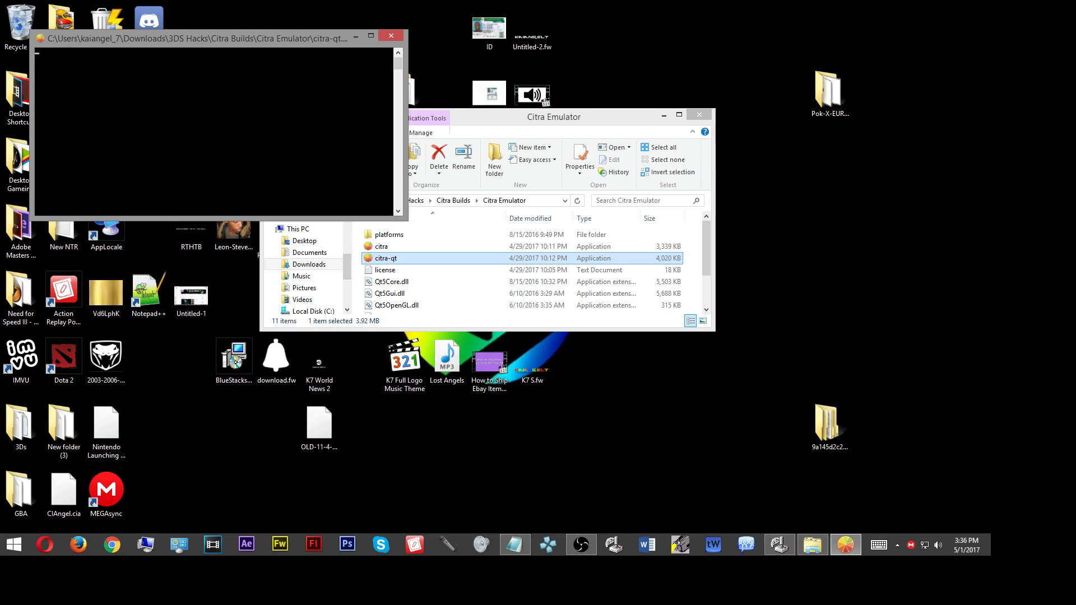
click(388, 292)
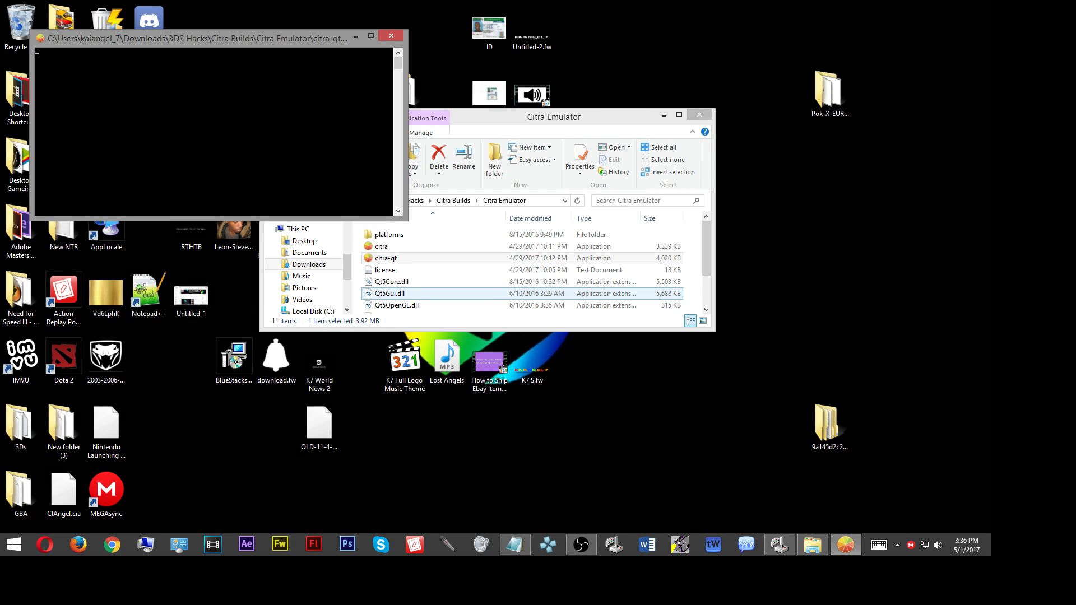
double_click(384, 258)
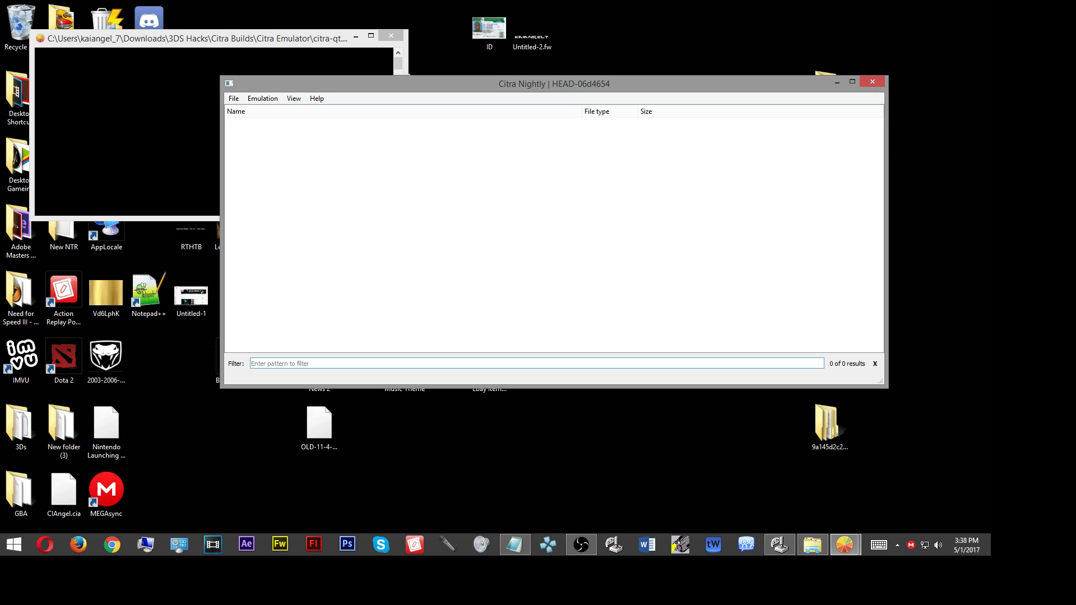
Step: Bring up Citra's Load File dialog browsed to the Citra Games folder
click(536, 363)
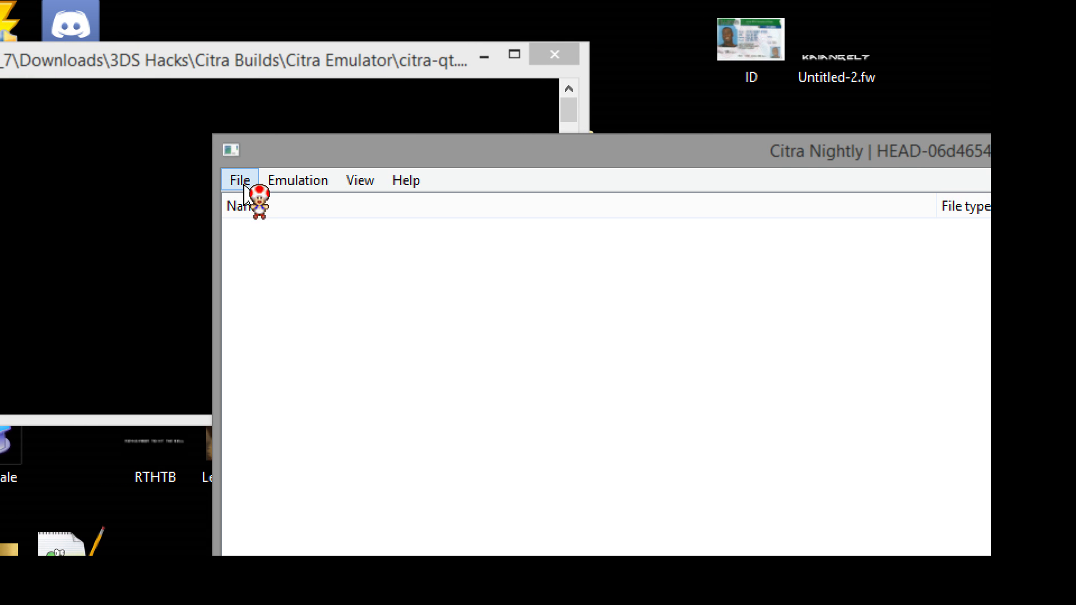
click(237, 179)
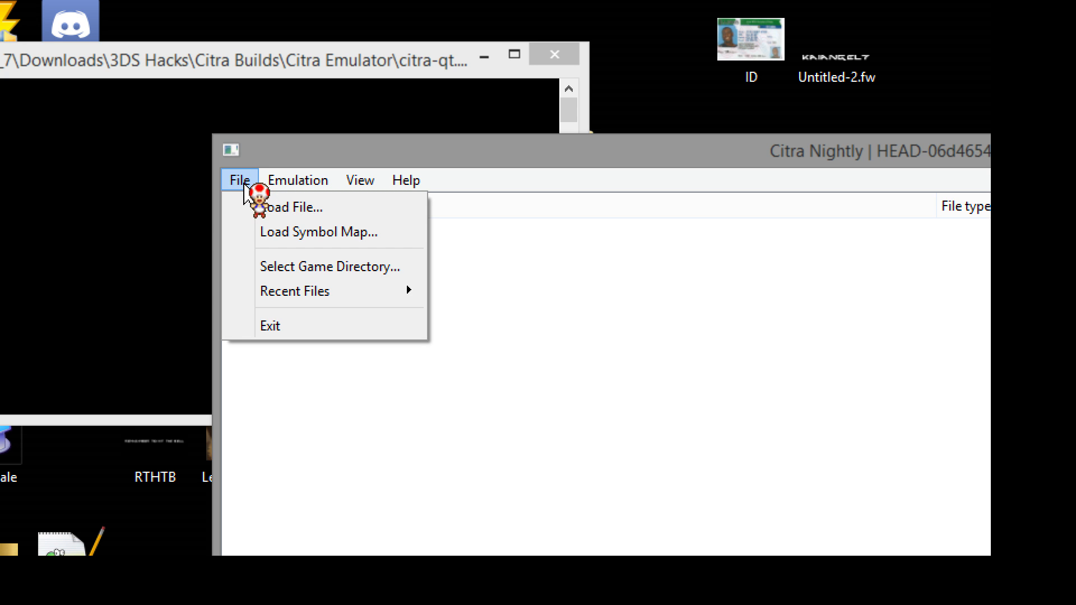
click(292, 206)
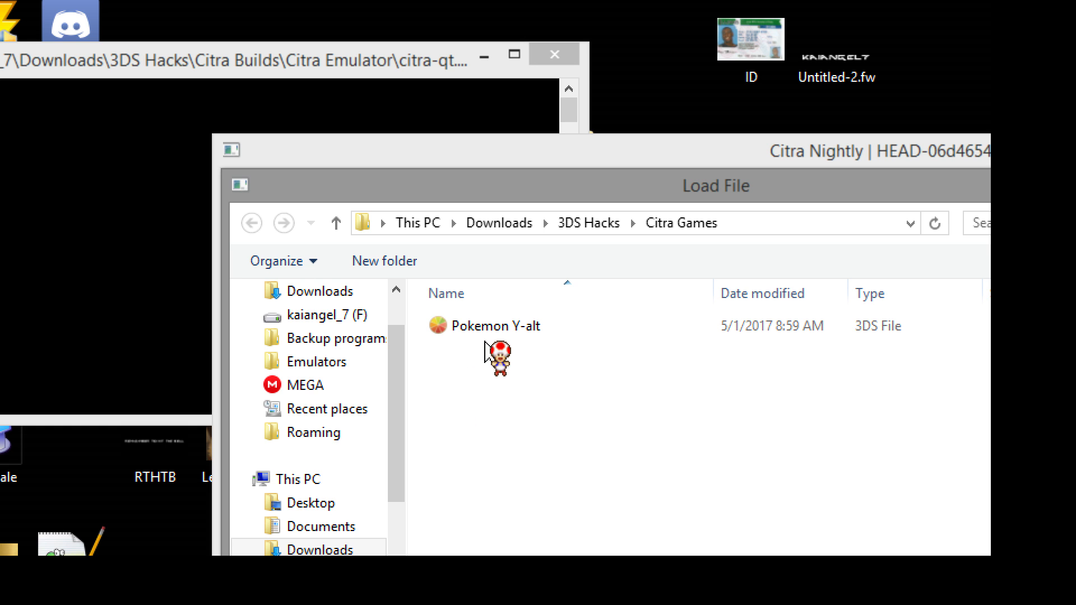
Step: Load the Pokemon Y-alt 3DS file into Citra
double_click(499, 325)
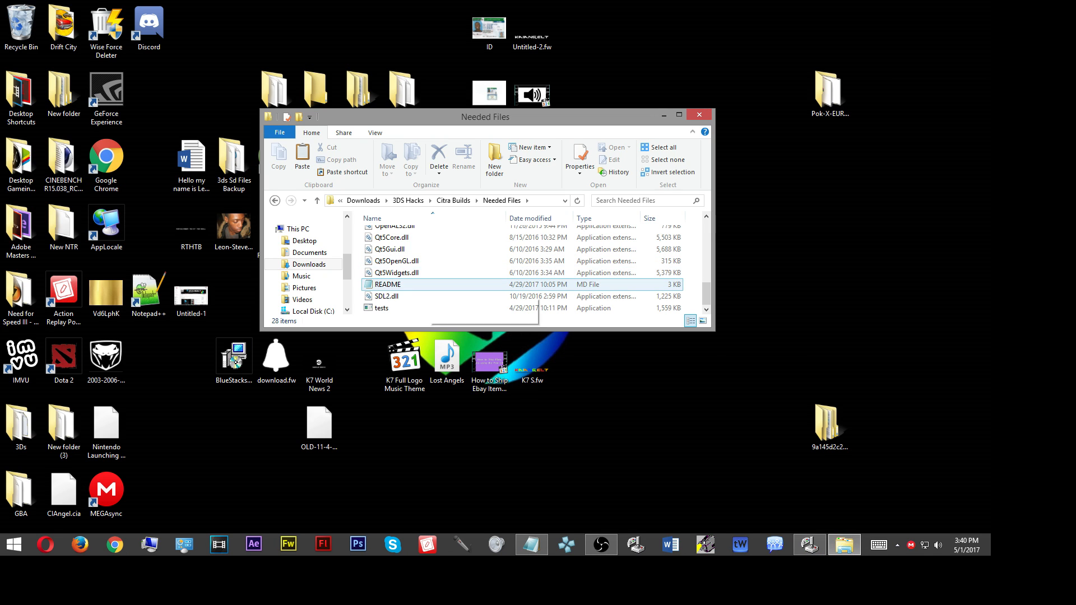
mouse_move(387, 284)
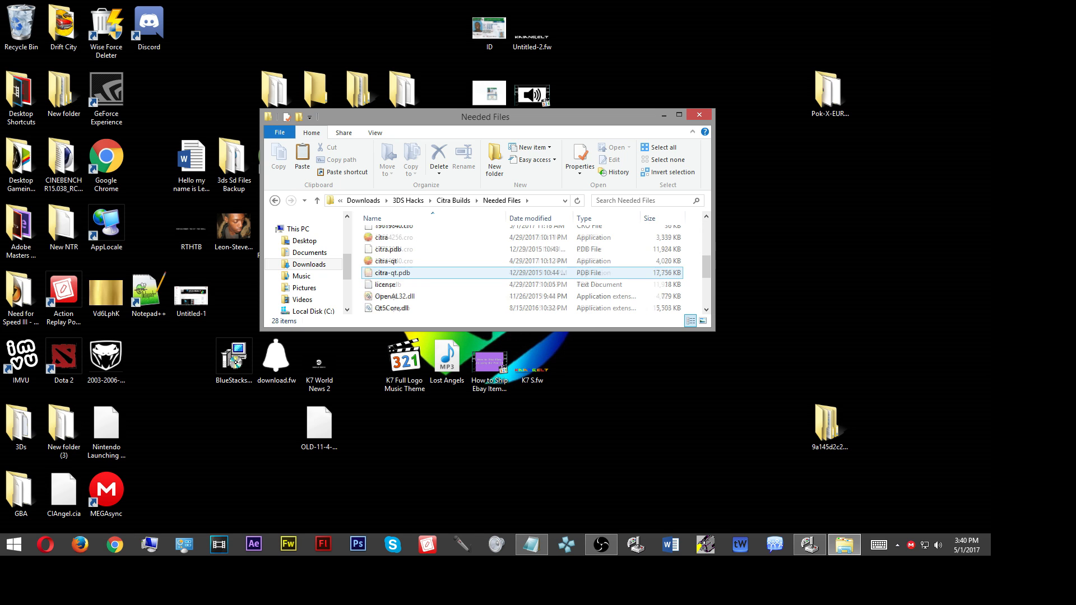
mouse_move(394, 296)
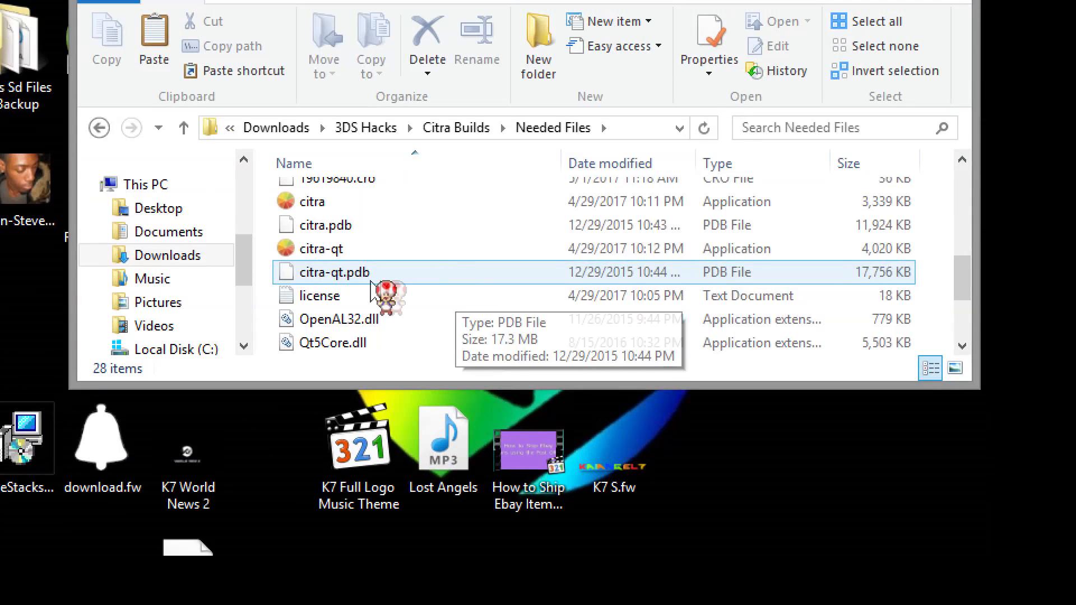
Step: Show the context options for the citra-qt.pdb file in the Citra Builds folder
right_click(320, 249)
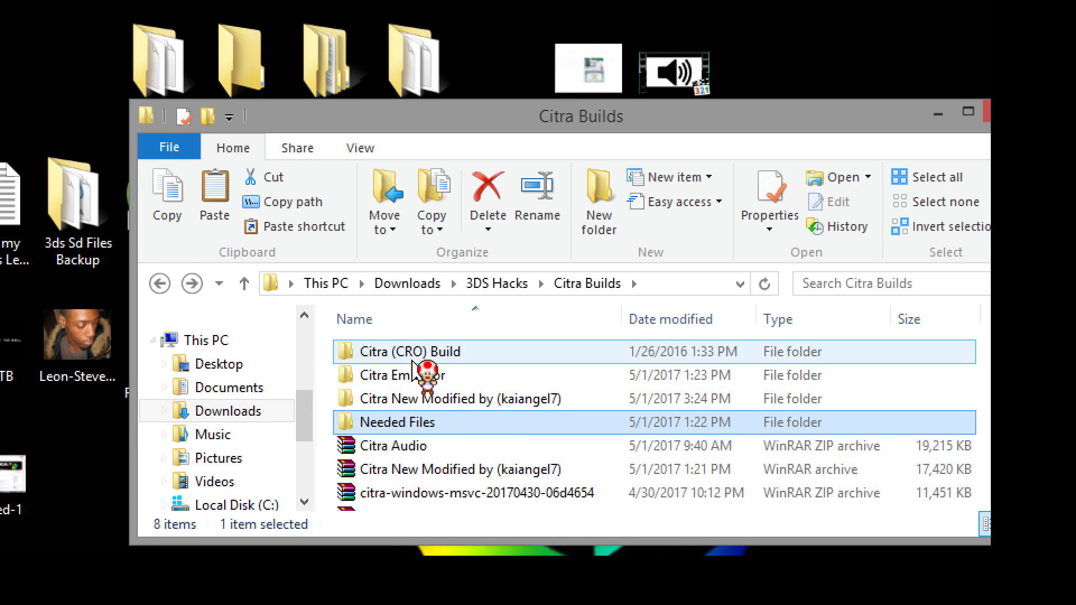
Step: Copy the Needed Files into the Citra Emulator folder, replacing same-named files, and clear the selection
double_click(403, 375)
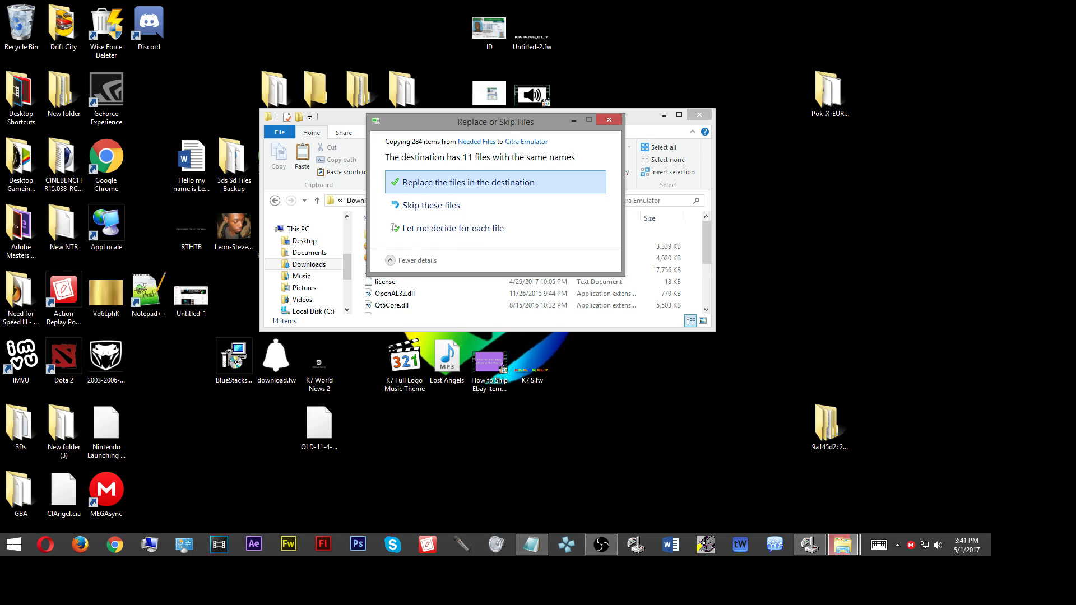
click(448, 182)
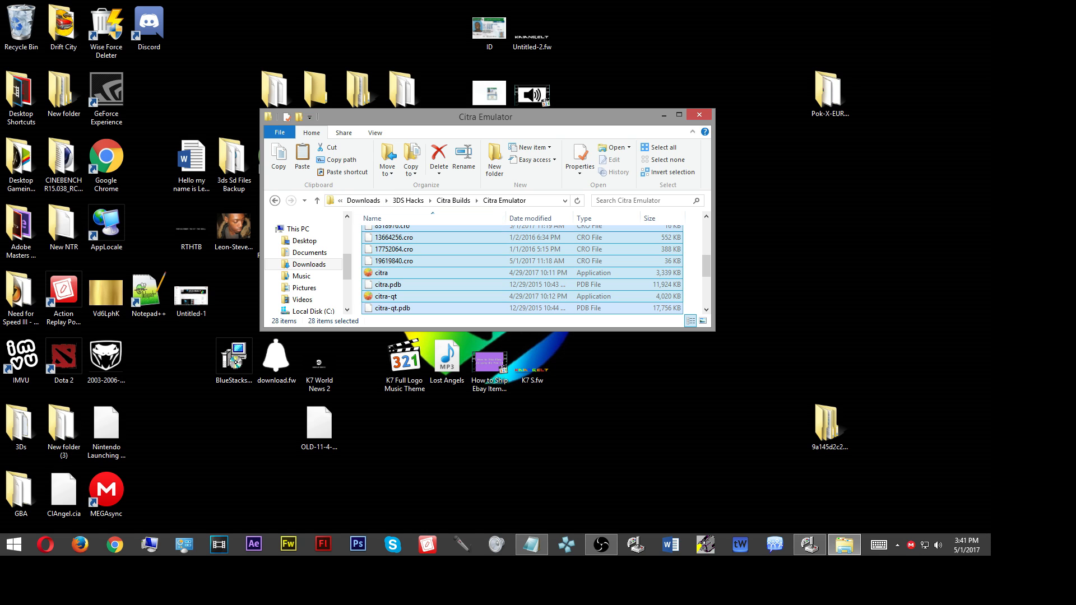
click(381, 272)
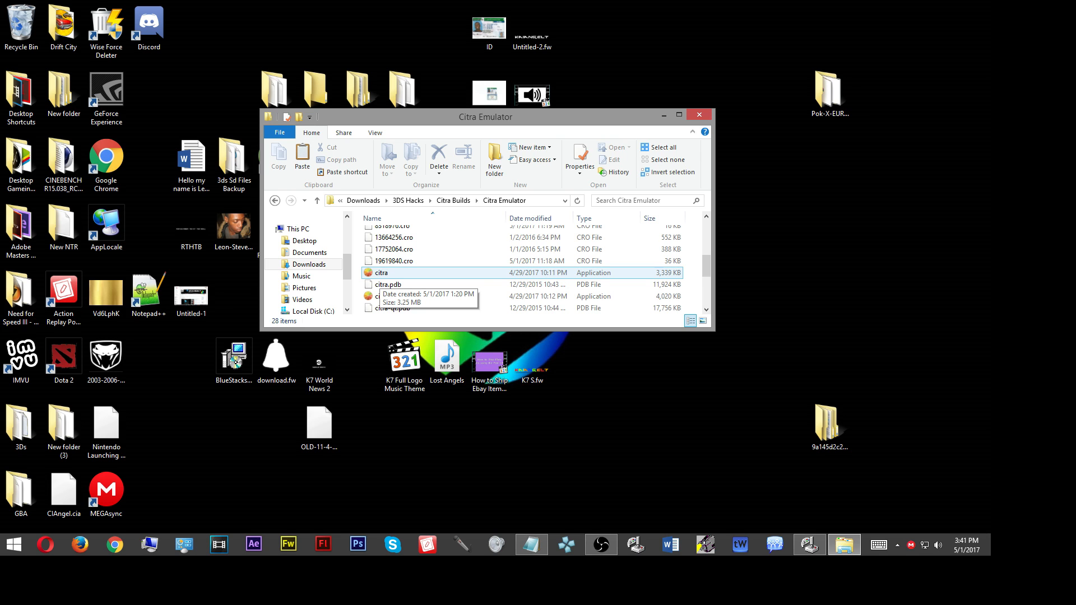
Step: Launch the citra application from the Citra Emulator folder
double_click(380, 272)
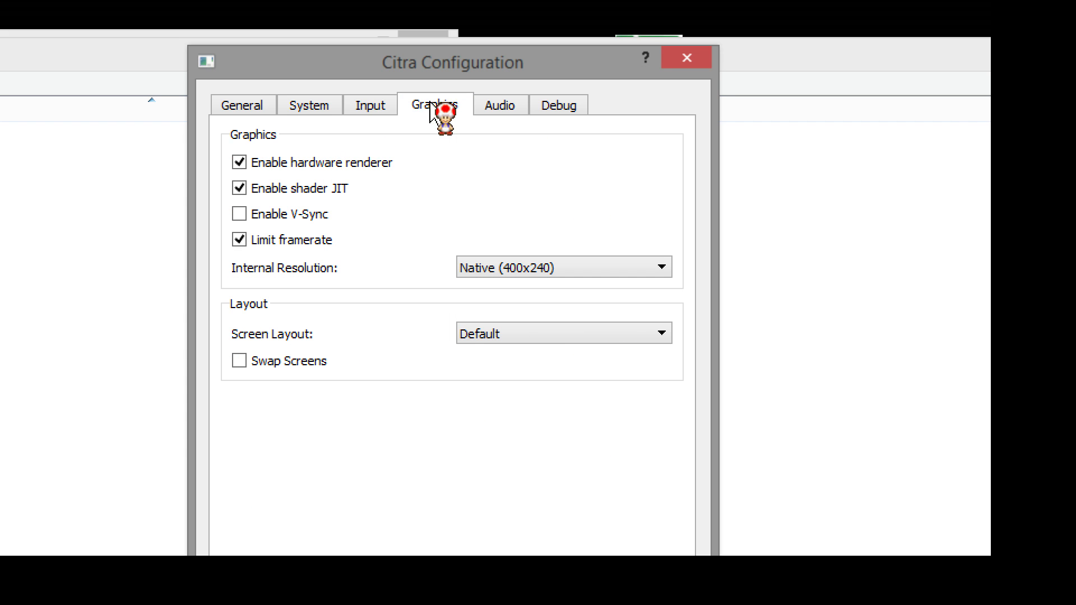
Step: Show the Input settings and reach the Face Buttons mappings to reassign B to S
click(370, 106)
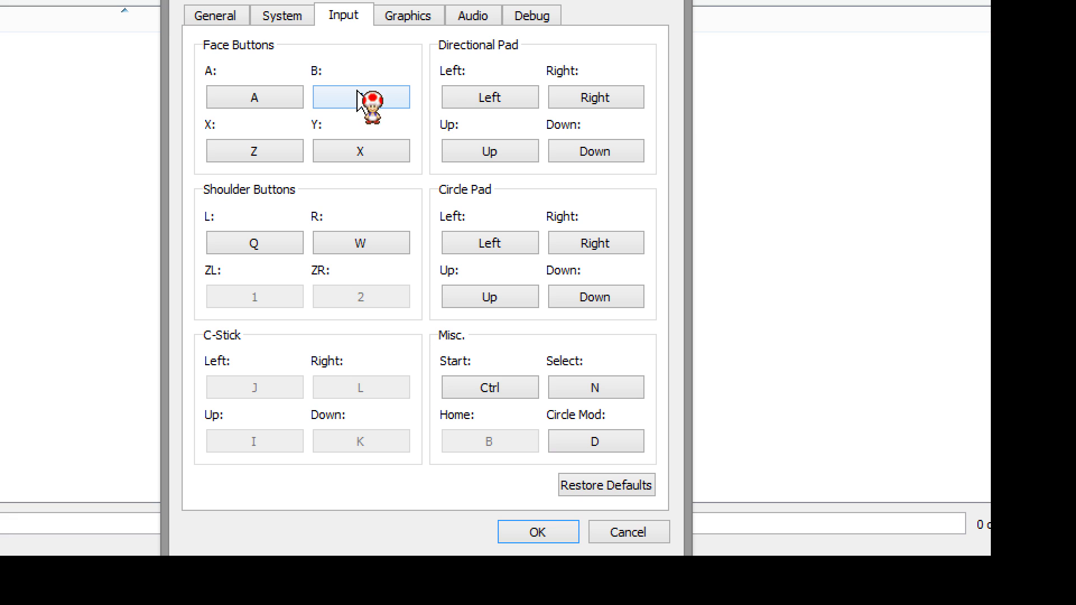
scroll(down, 3)
text(S)
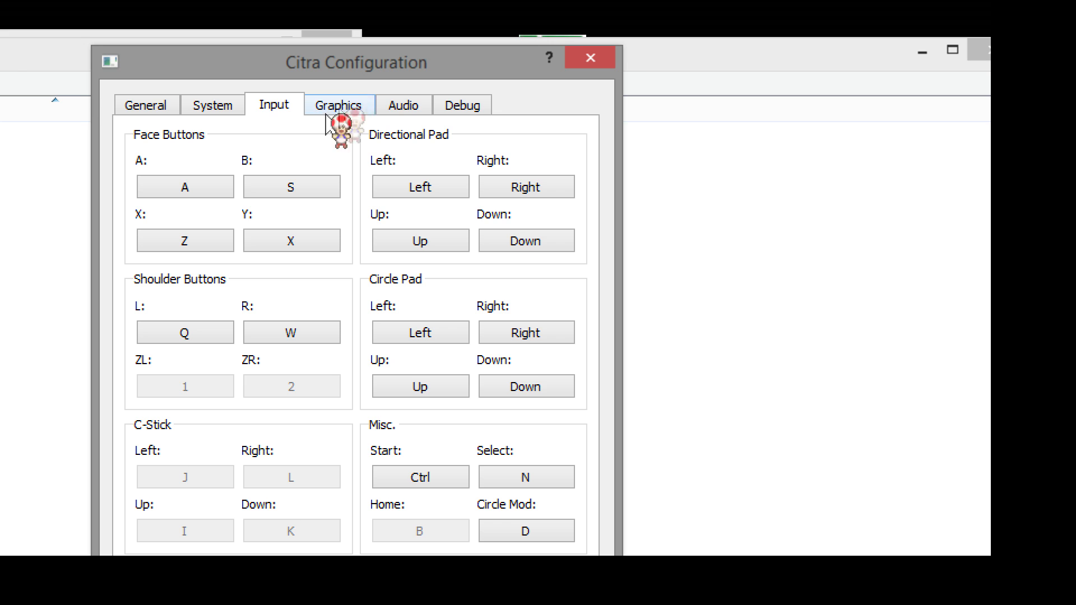
Step: Return to the Graphics settings showing hardware renderer and native 400x240 resolution
click(337, 104)
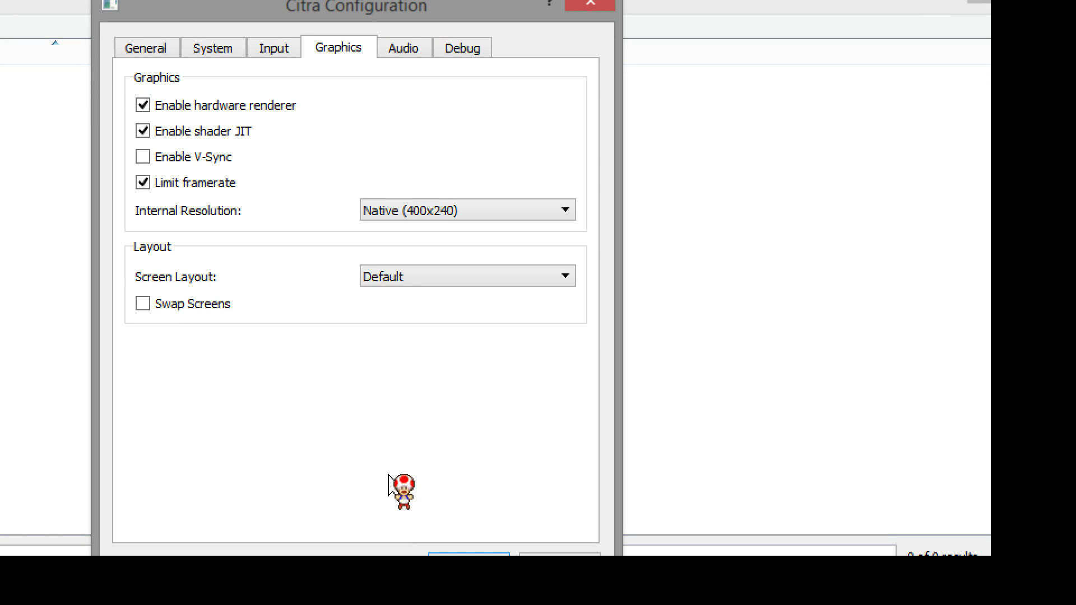
mouse_move(281, 313)
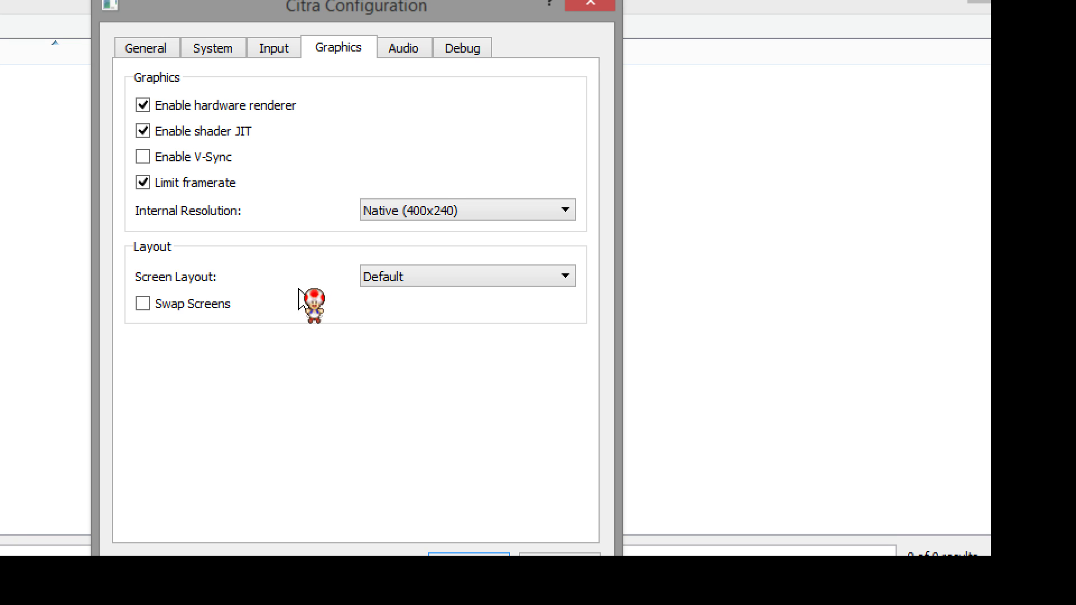
mouse_move(329, 322)
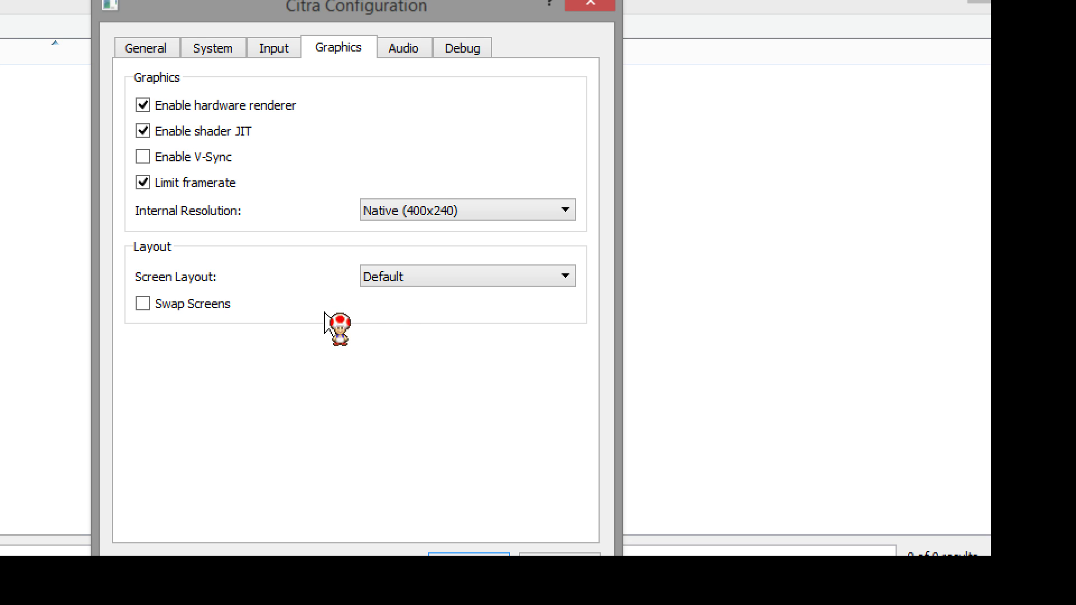
mouse_move(464, 426)
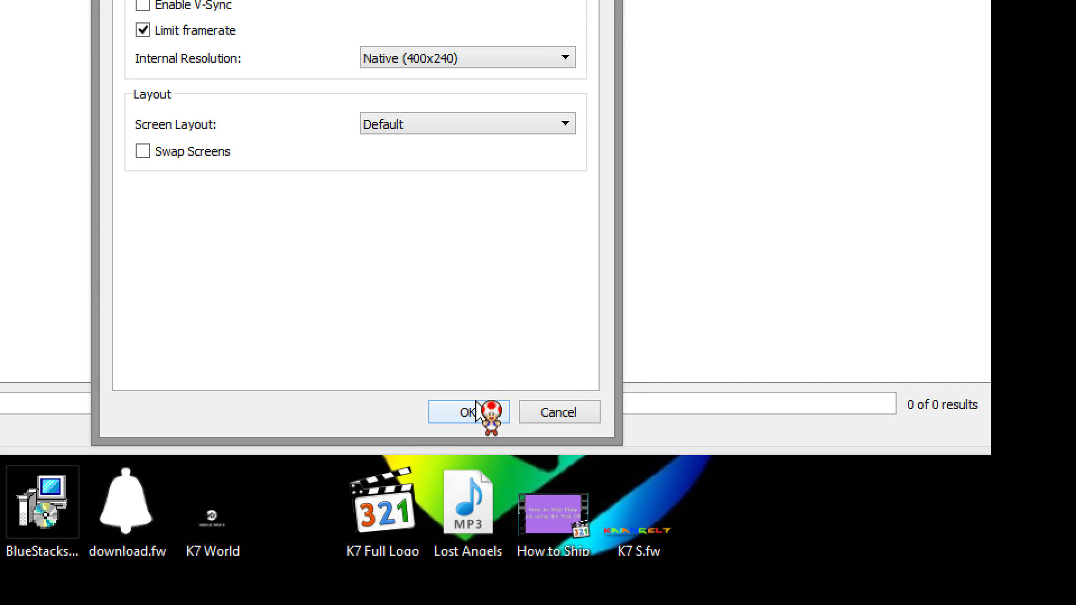
Step: Accept the configuration with OK, keeping the B button remapping
click(468, 411)
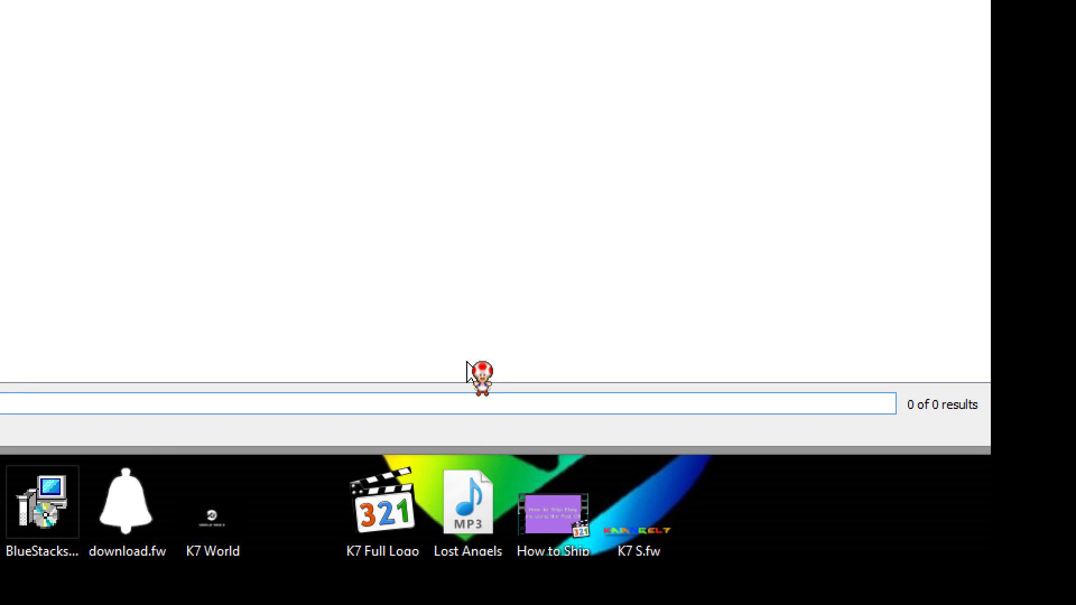
mouse_move(384, 133)
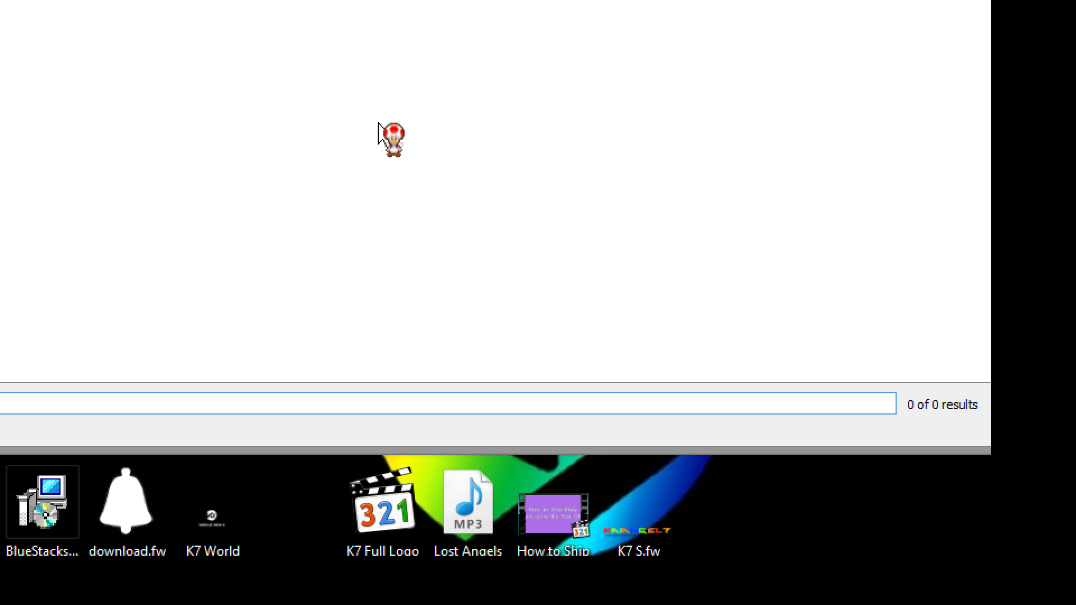
mouse_move(350, 185)
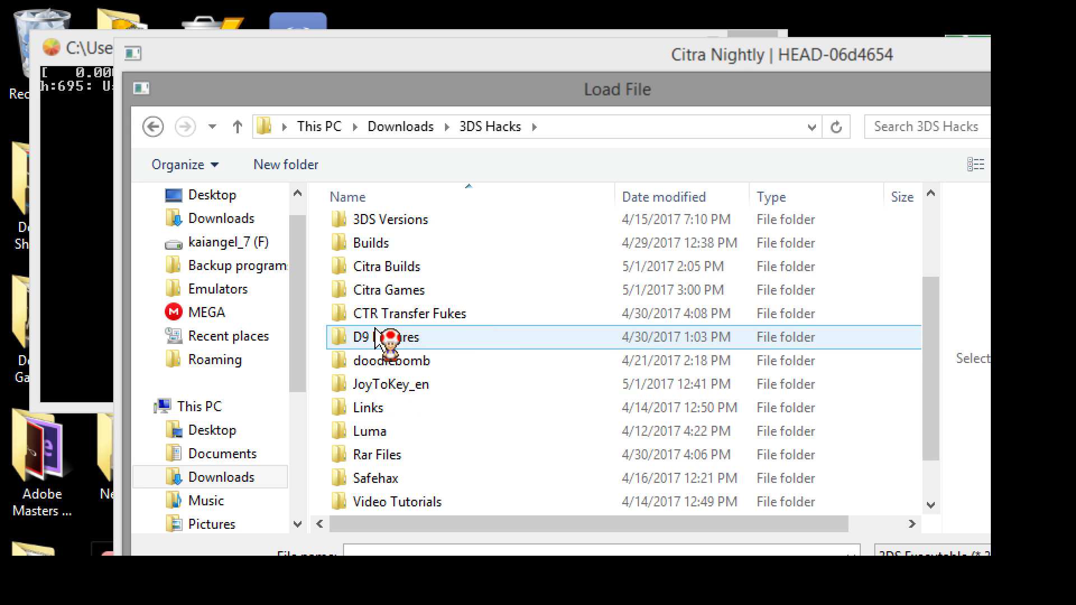
Step: Start Pokemon Y-alt from the Citra Games folder so emulation begins
double_click(389, 289)
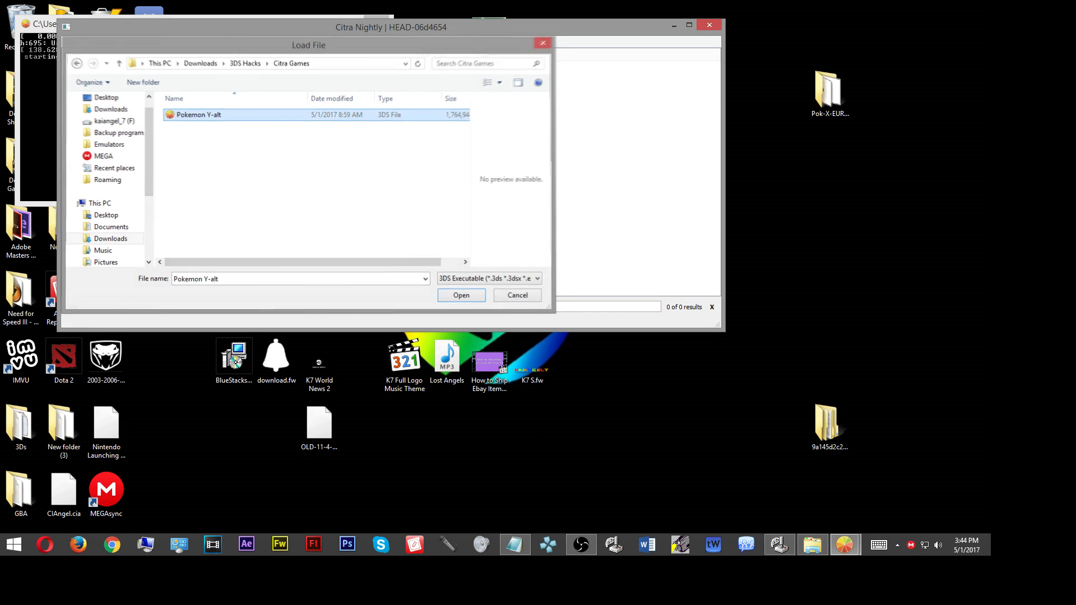
click(461, 295)
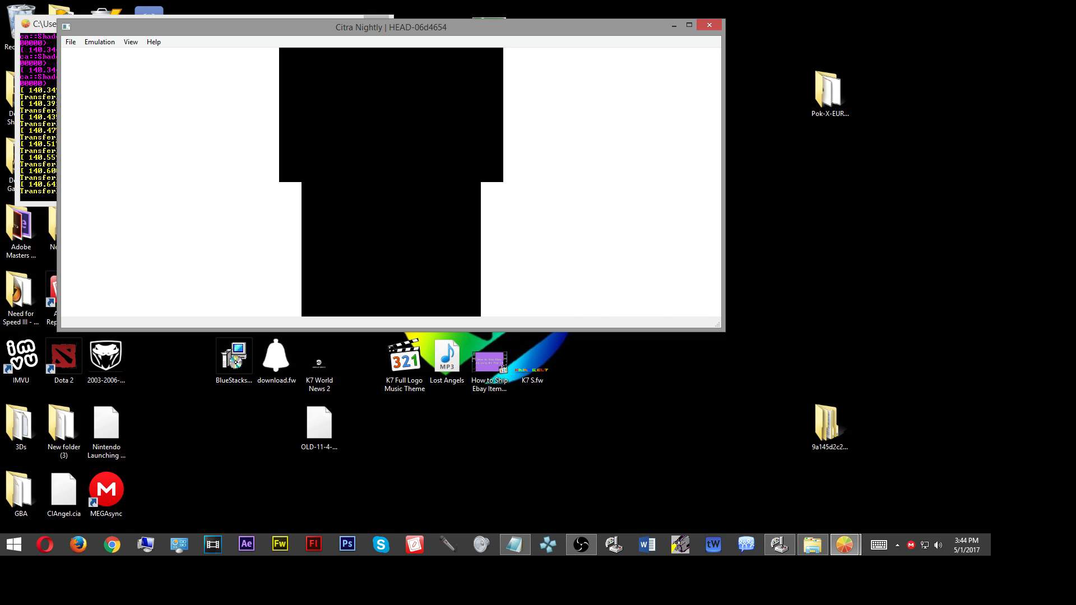